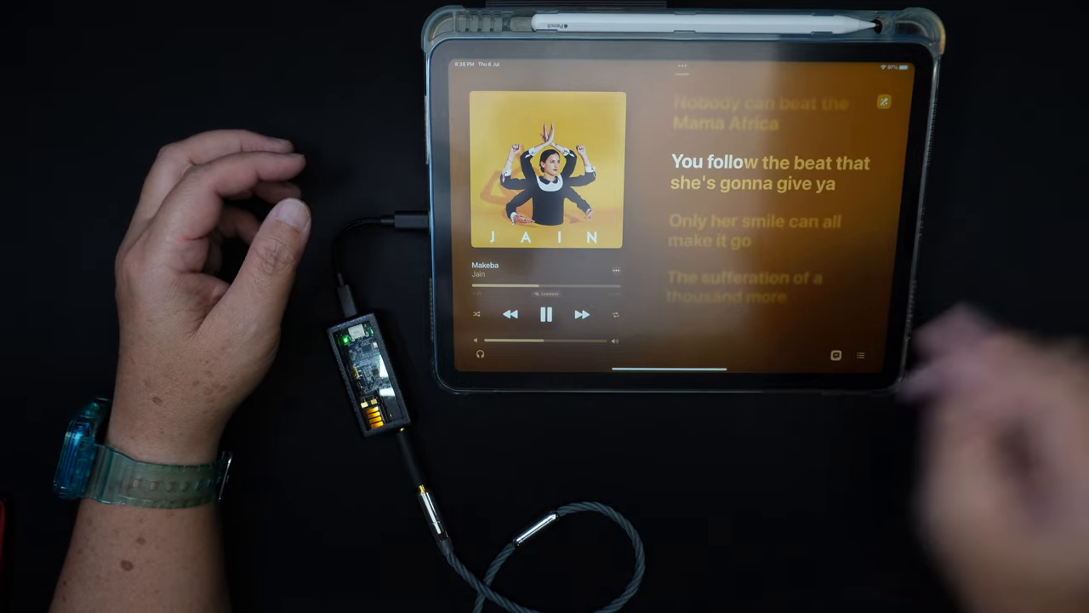
# Step: Pause Jain's 'Makeba' from the Now Playing controls, keeping the synced lyrics view visible
pyautogui.click(546, 314)
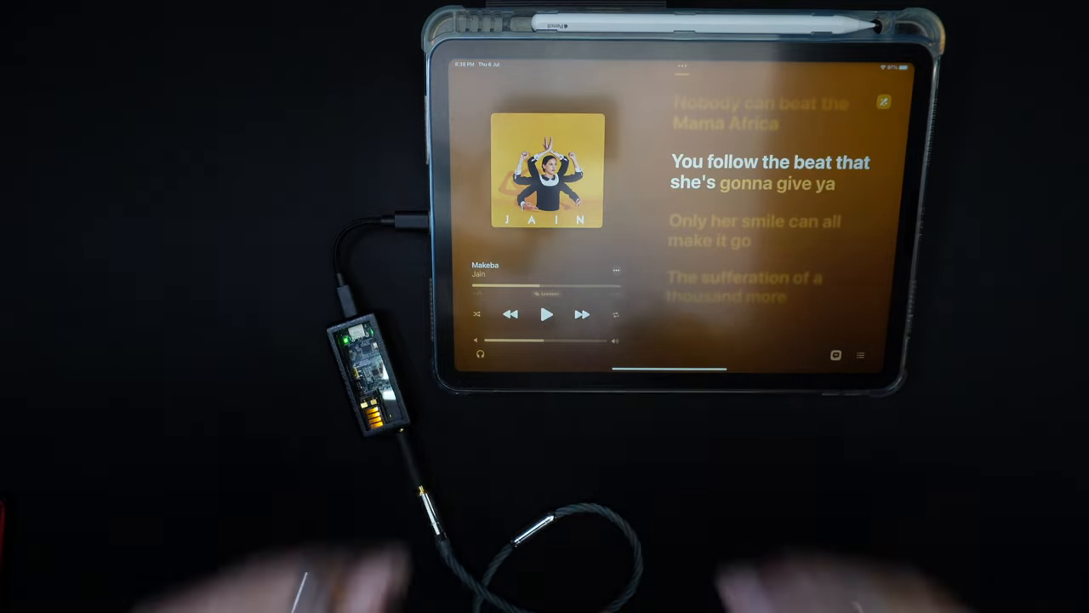